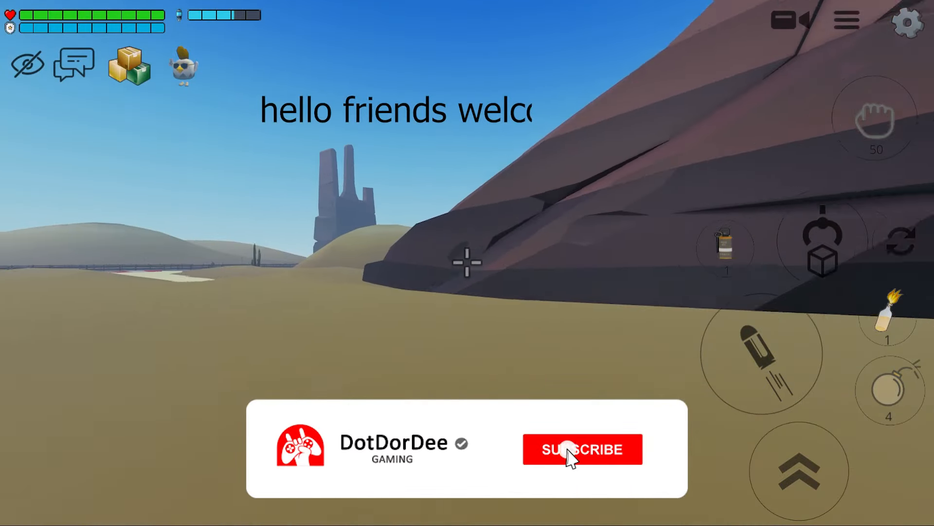
click(582, 449)
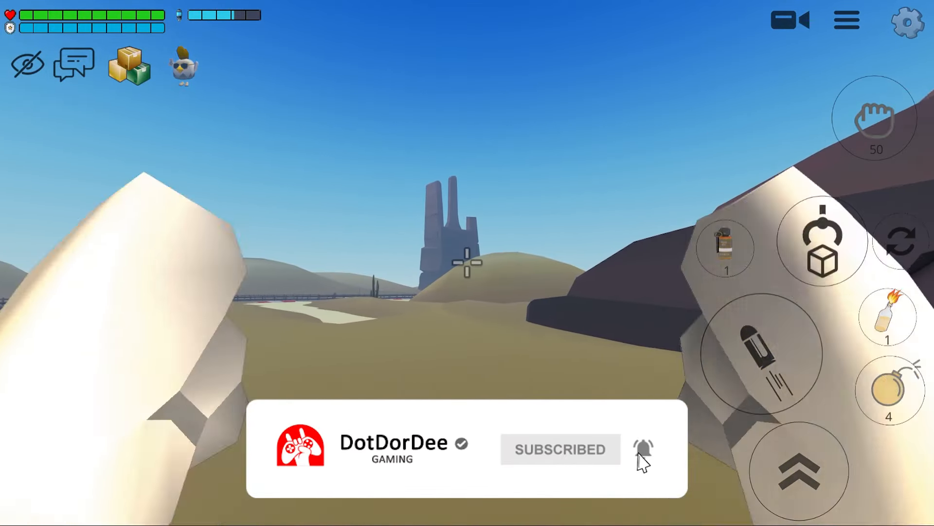